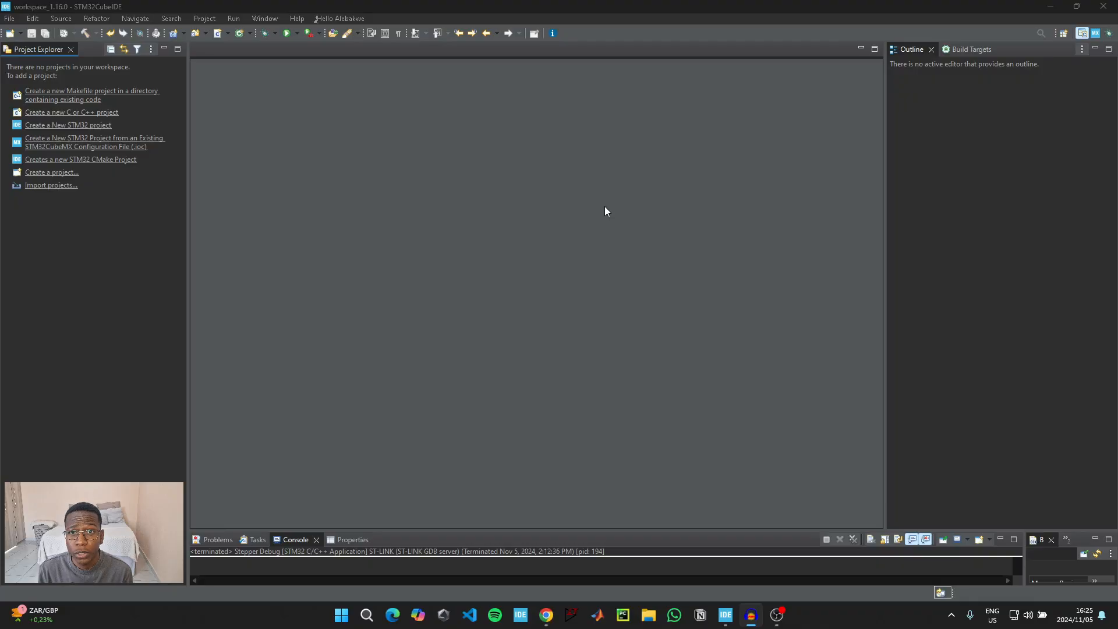
mouse_move(63, 157)
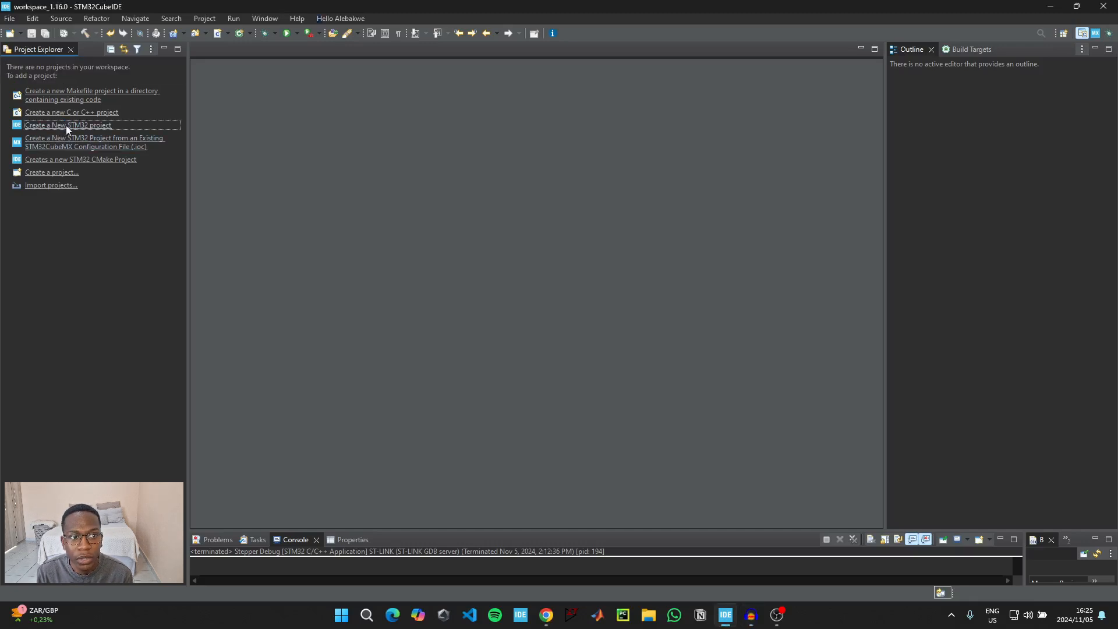
Create a new STM32 project named 'Stepper' for the STM32L432KCUx board found by searching L432.
left_click(68, 125)
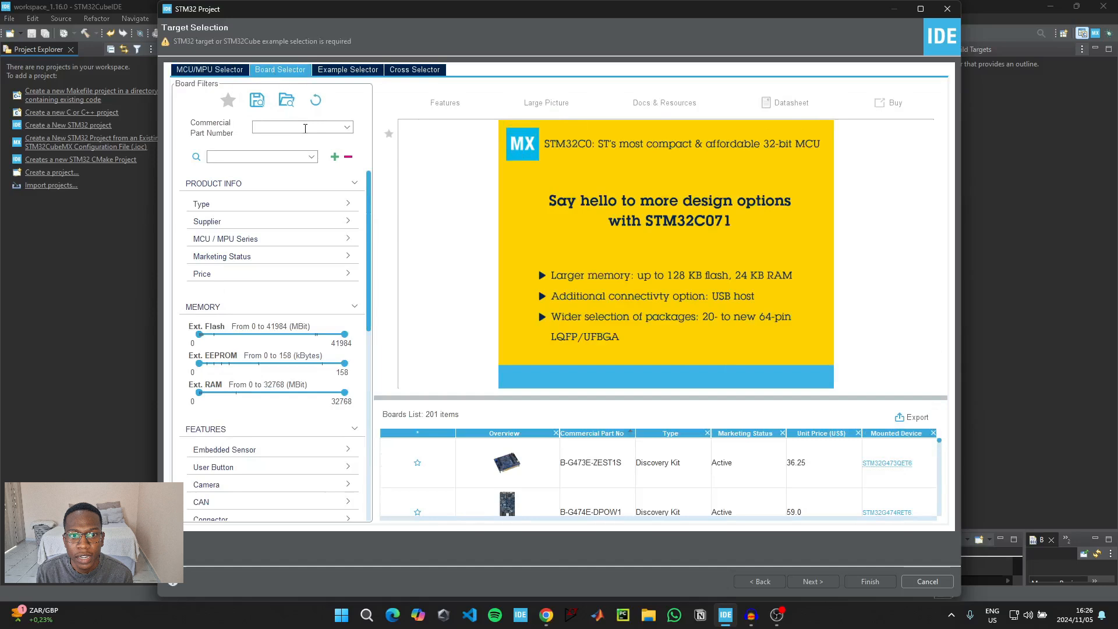
type("L432")
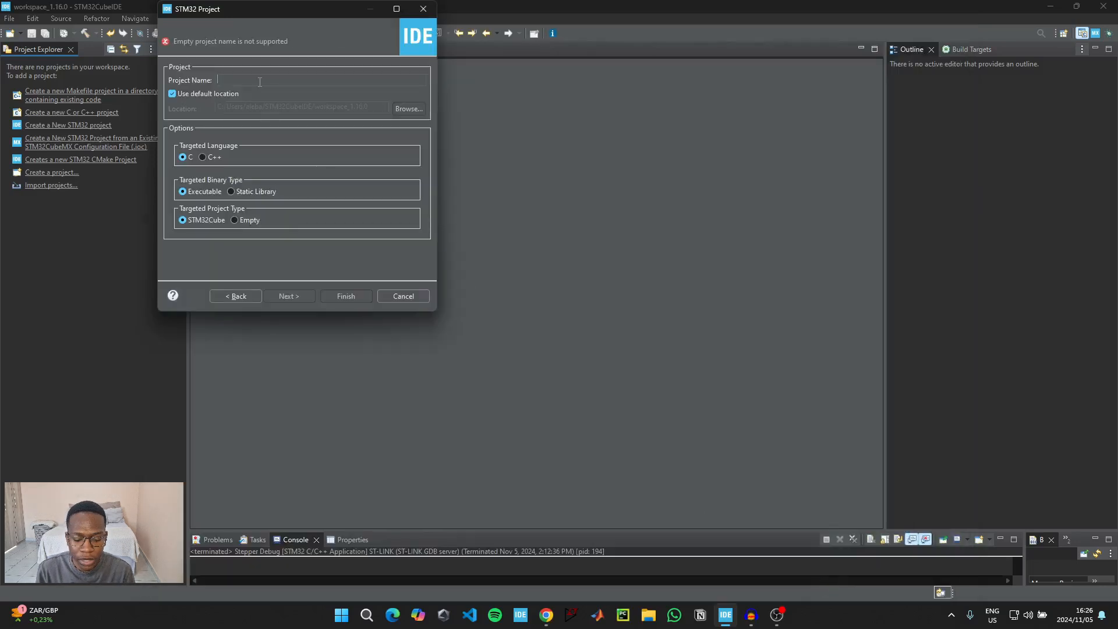
type("Stepper")
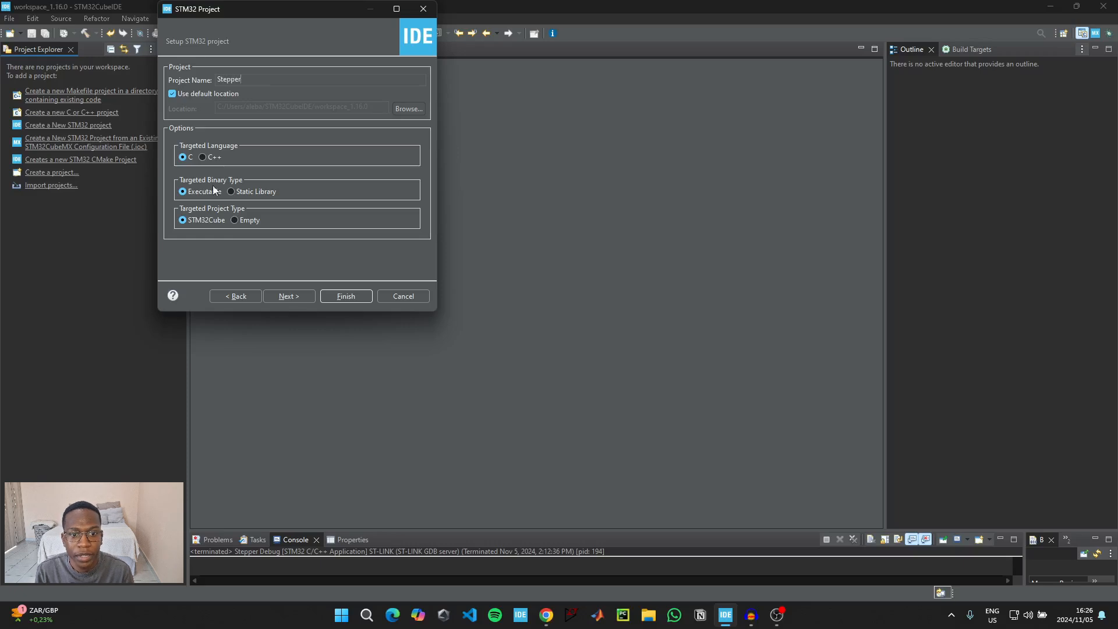
left_click(346, 296)
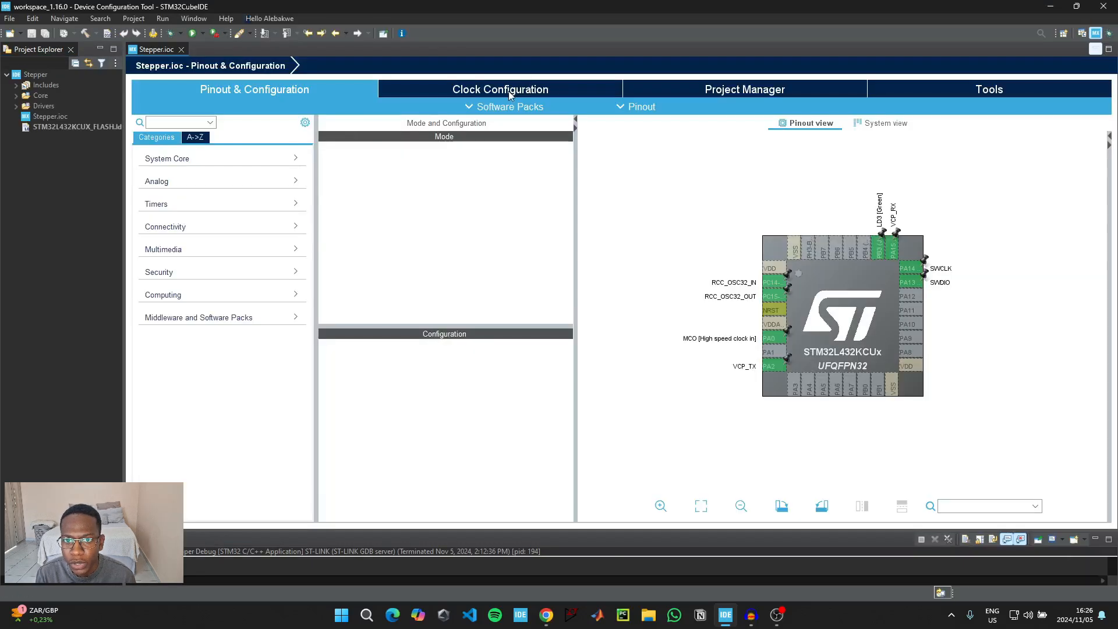
Enter 80 in the HCLK (MHz) box, then go back to Pinout & Configuration.
left_click(500, 89)
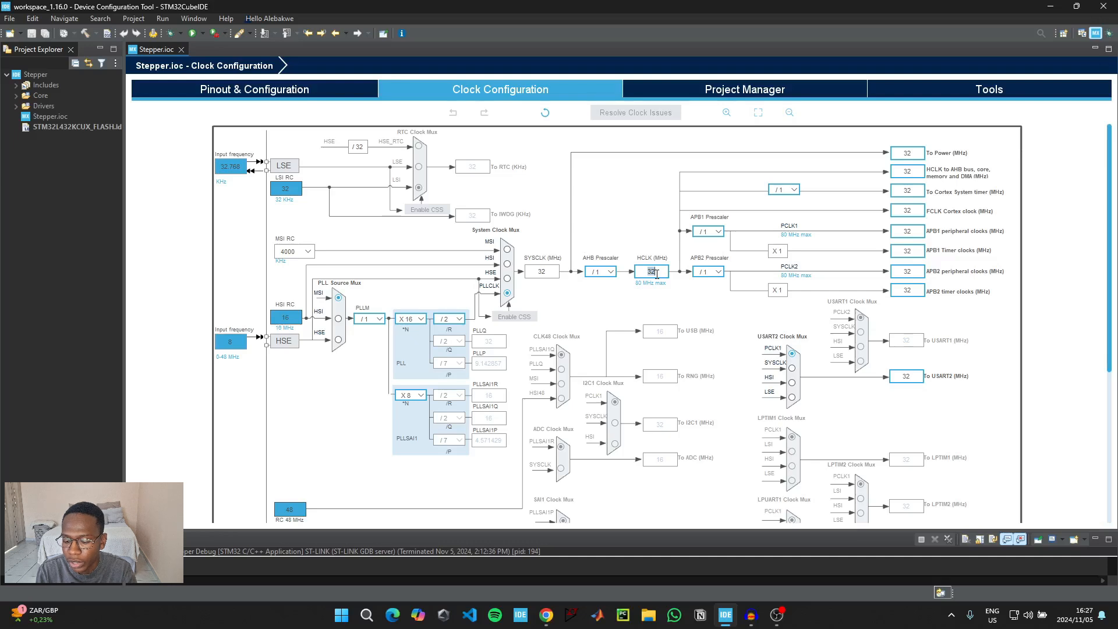
type("80")
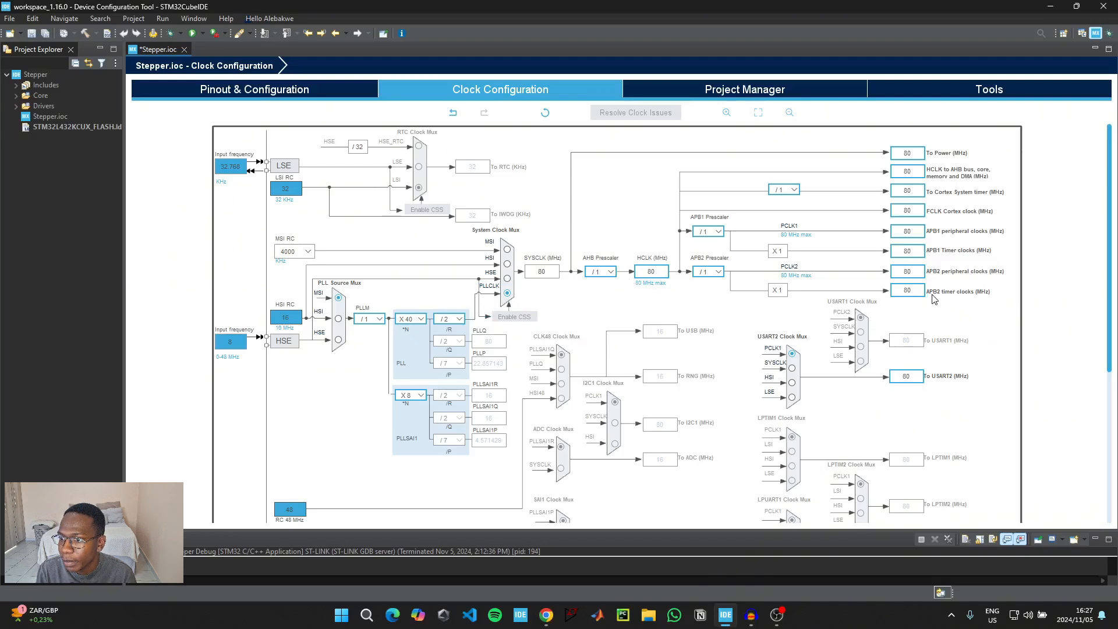
mouse_move(911, 291)
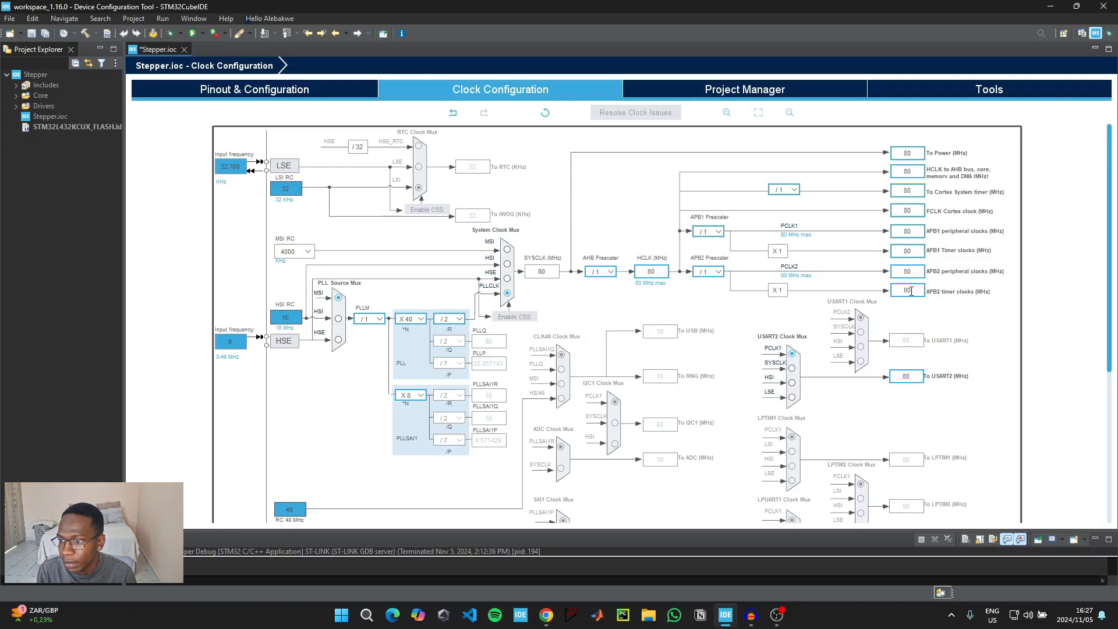
left_click(254, 89)
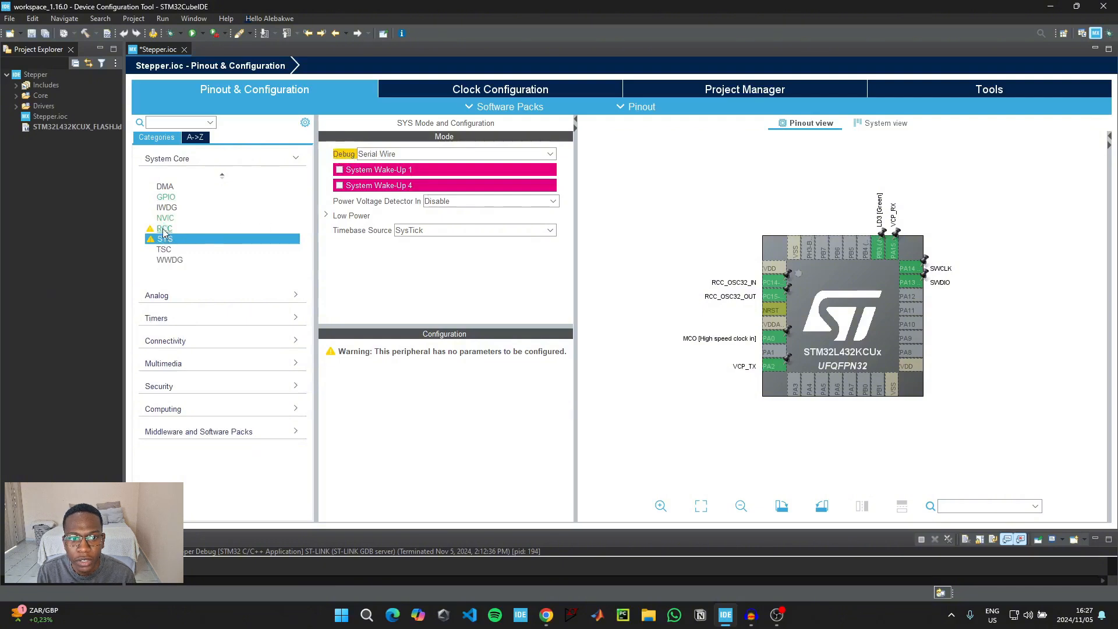
Set RCC Low Speed Clock (LSE) to Crystal/Ceramic Resonator, then select TIM1 under Timers.
left_click(165, 228)
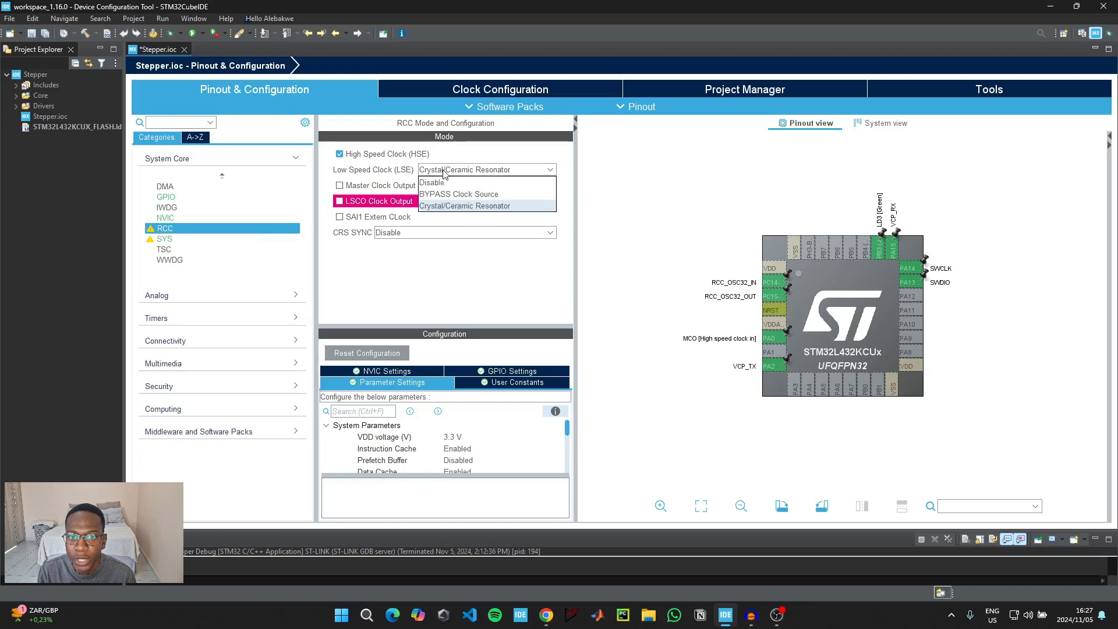
left_click(464, 205)
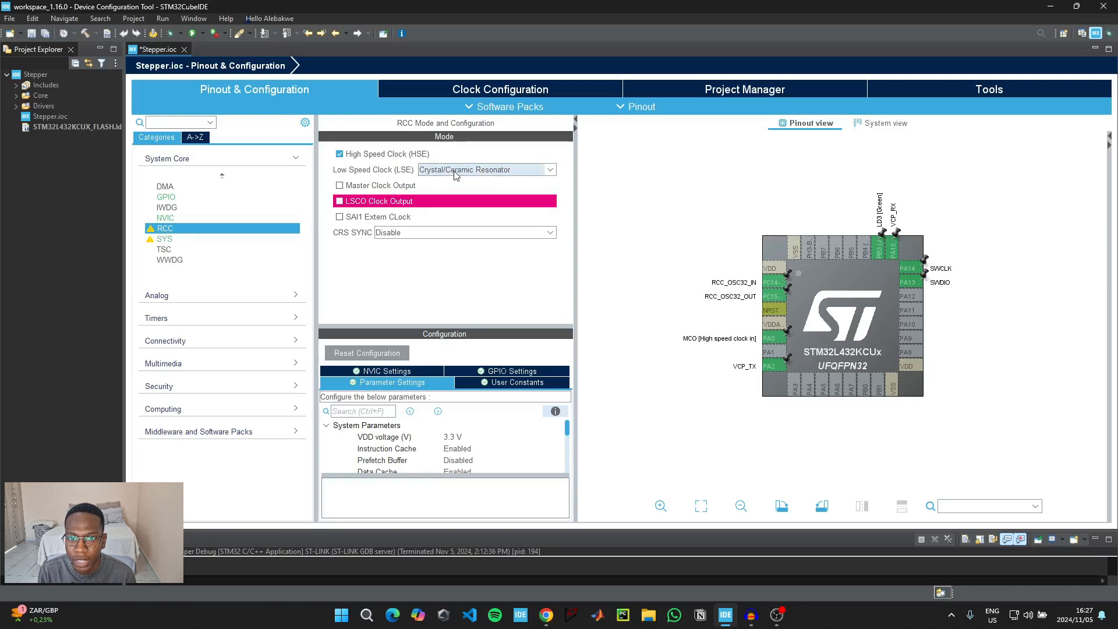
left_click(156, 203)
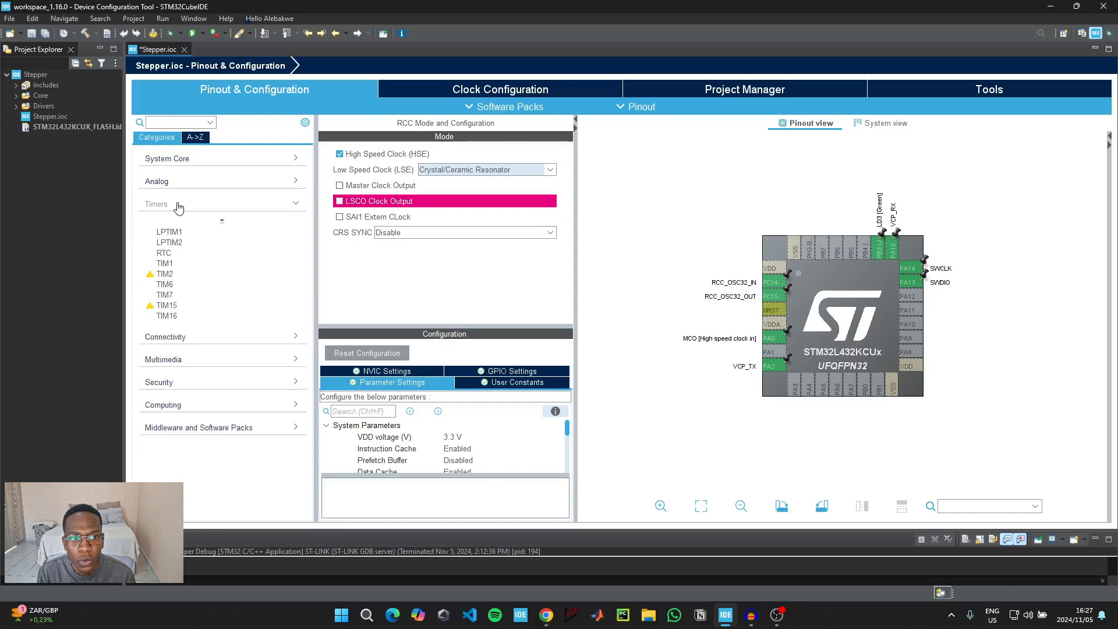
left_click(164, 263)
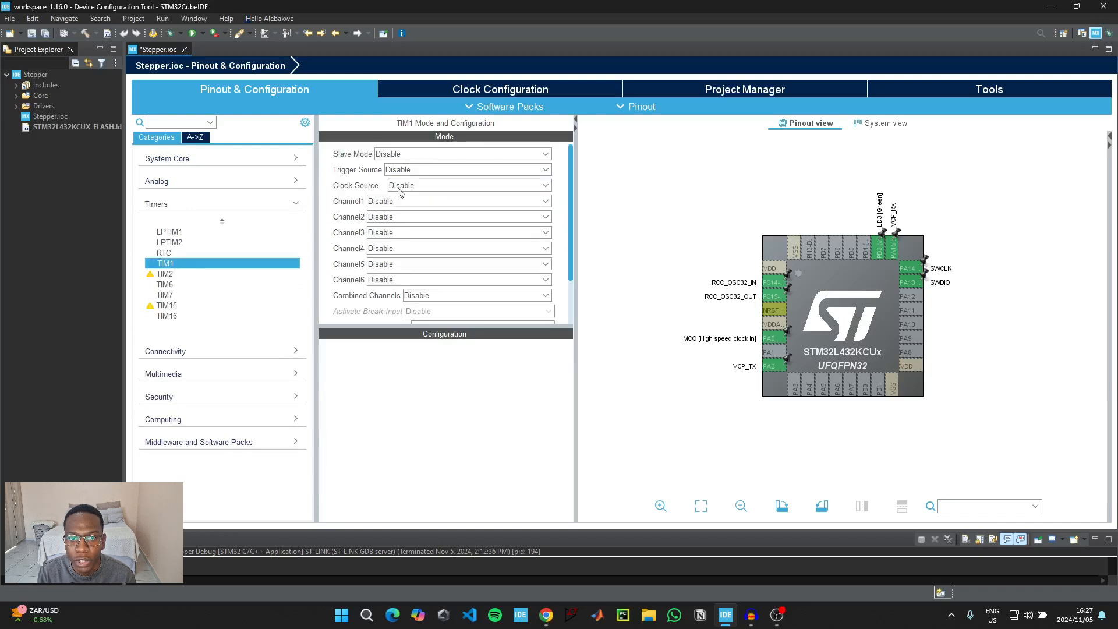
Give TIM1 an Internal Clock source, prescaler 80-1, and check the 65535 counter period.
left_click(467, 185)
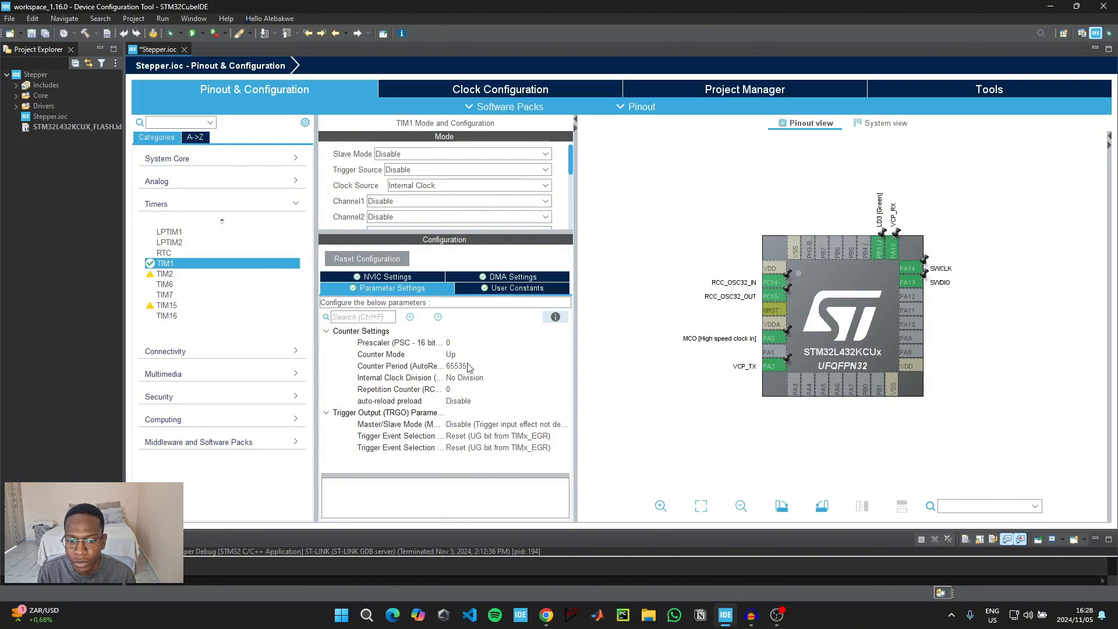
left_click(400, 342)
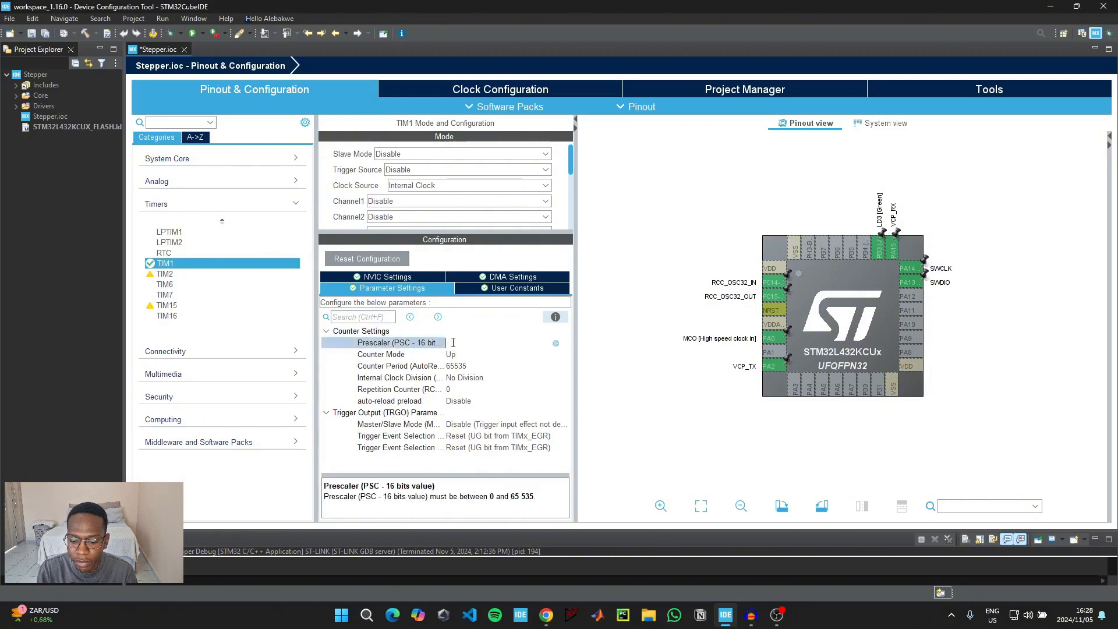
type("80-1")
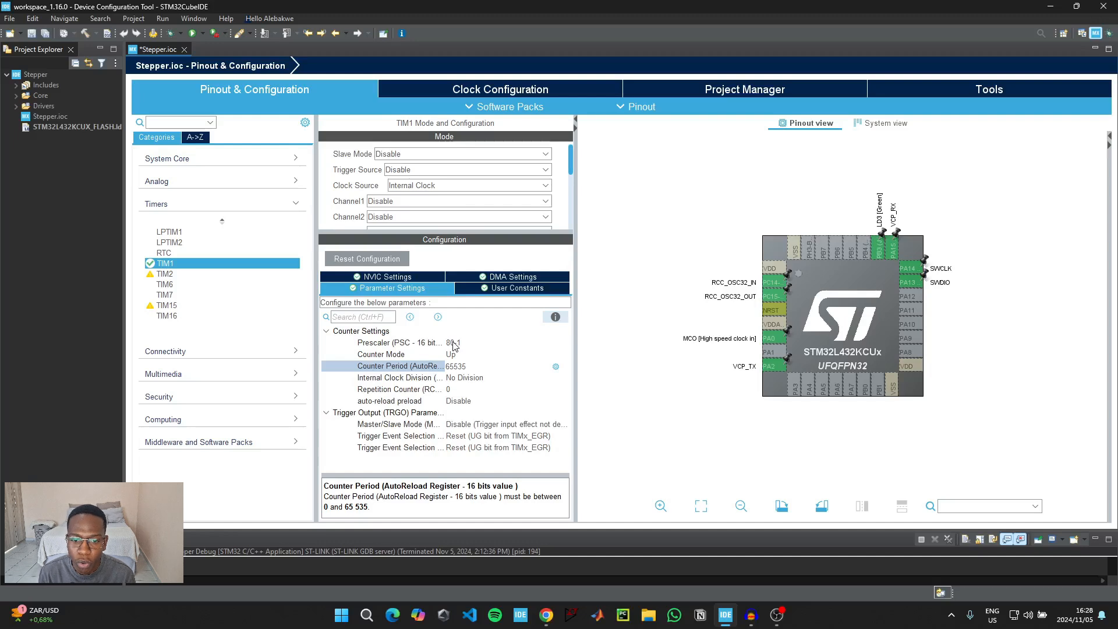
left_click(457, 365)
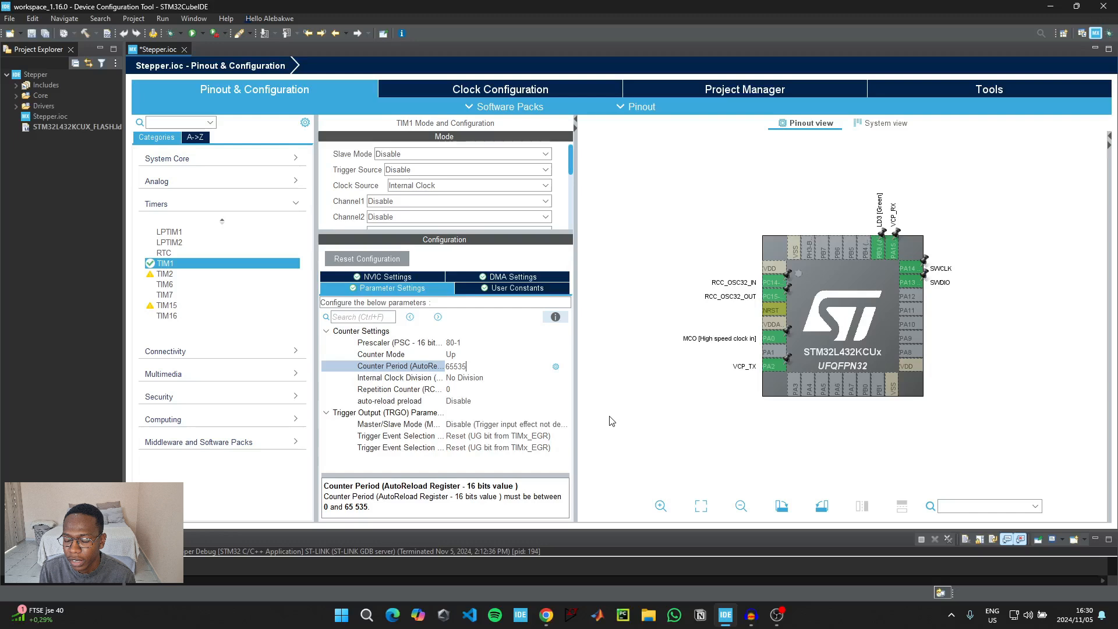
Make PA1 and another chip pin GPIO_Output in the Pinout view.
left_click(772, 365)
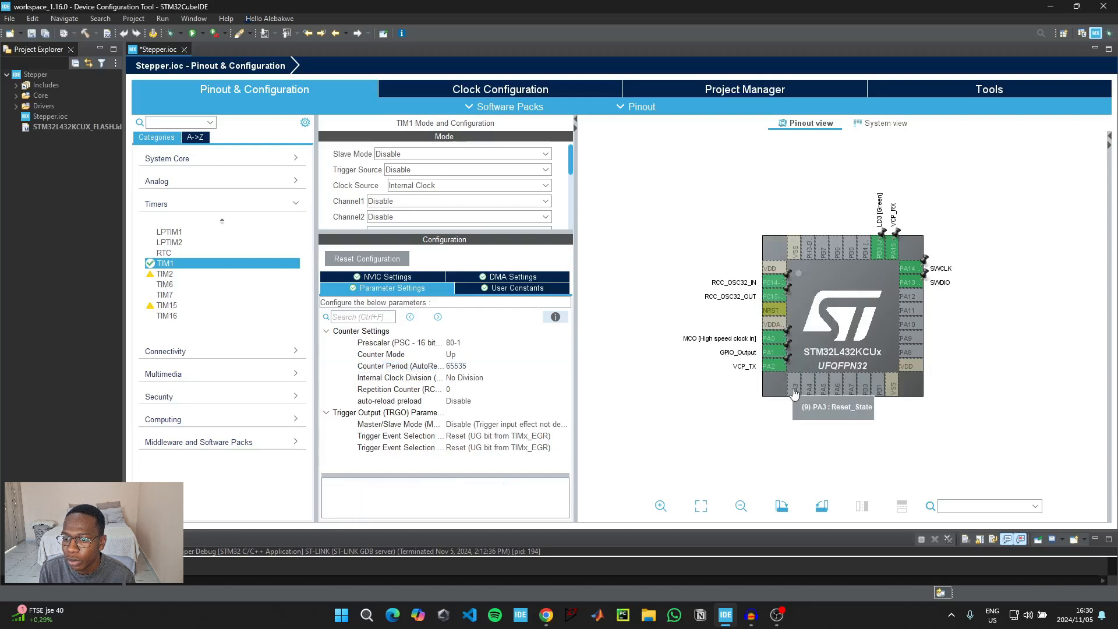
left_click(795, 392)
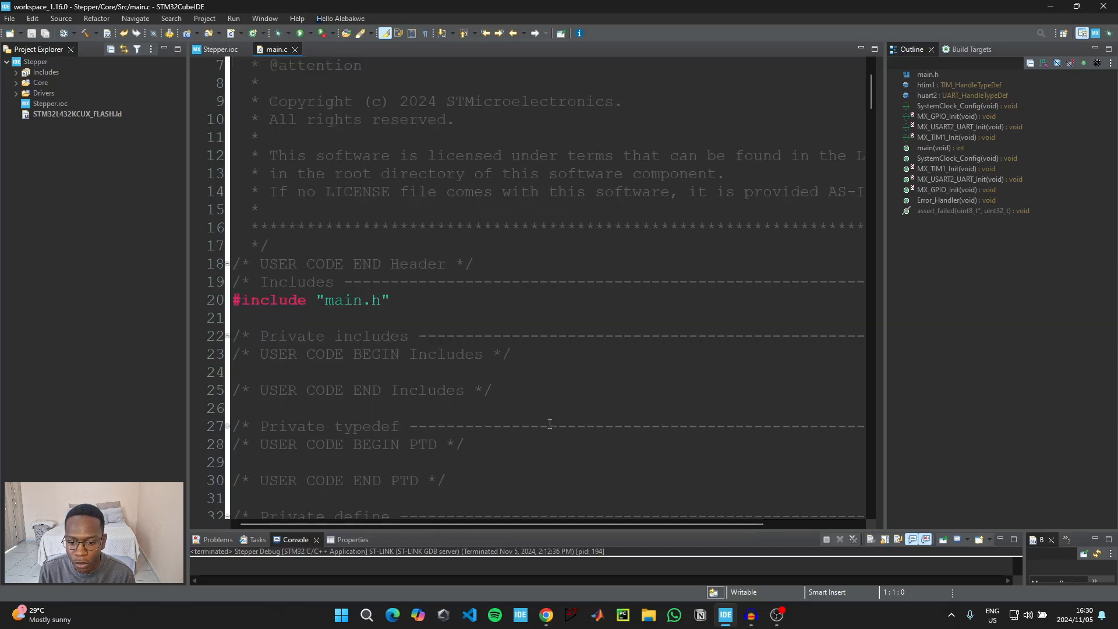
Copy the GitHub README code from the #define lines through stepMotor, then return to STM32CubeIDE.
left_click(545, 614)
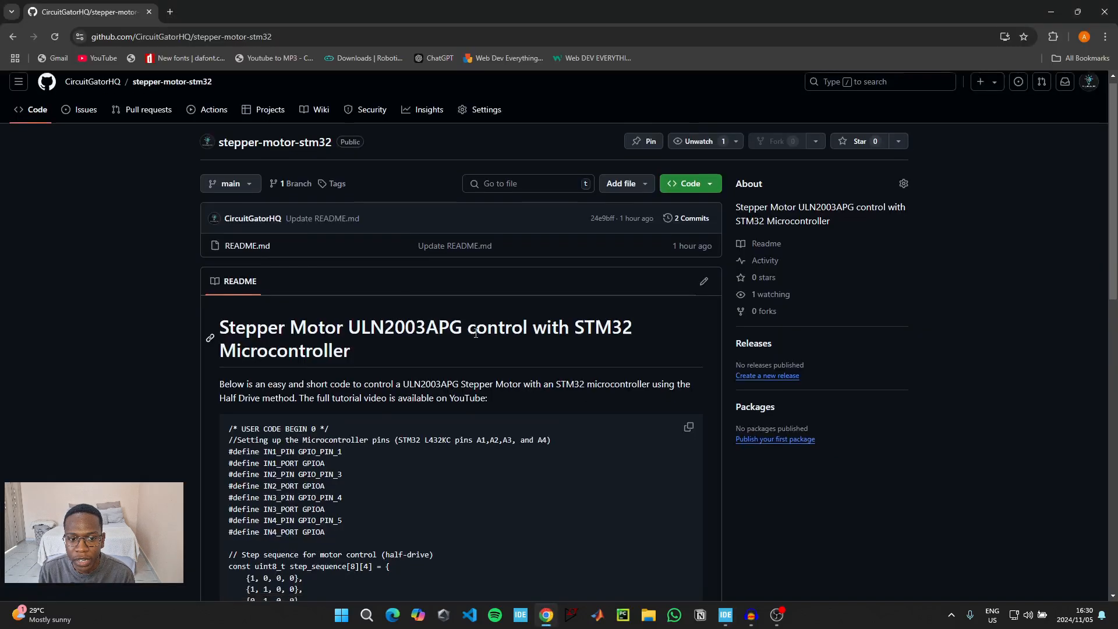
scroll("down", 3)
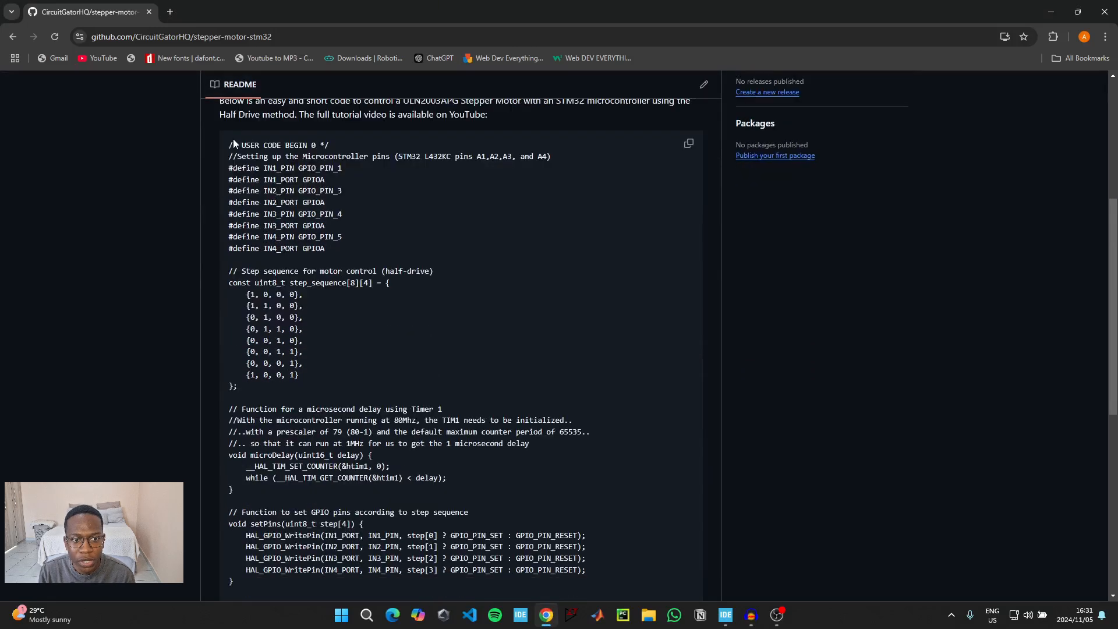
left_click_drag(229, 156, 298, 271)
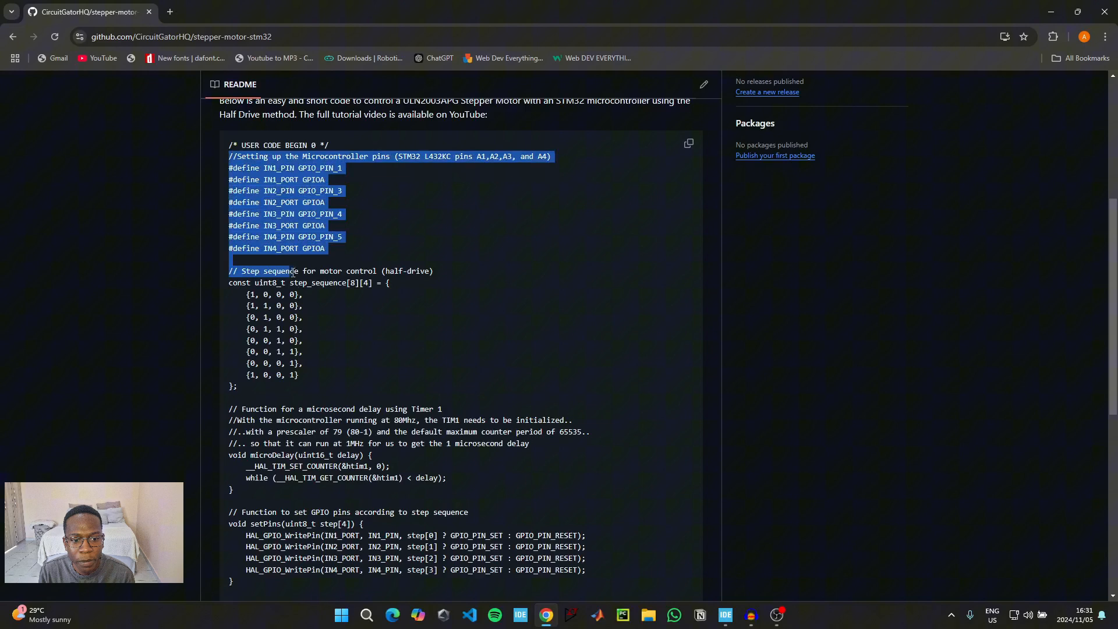
scroll("down", 3)
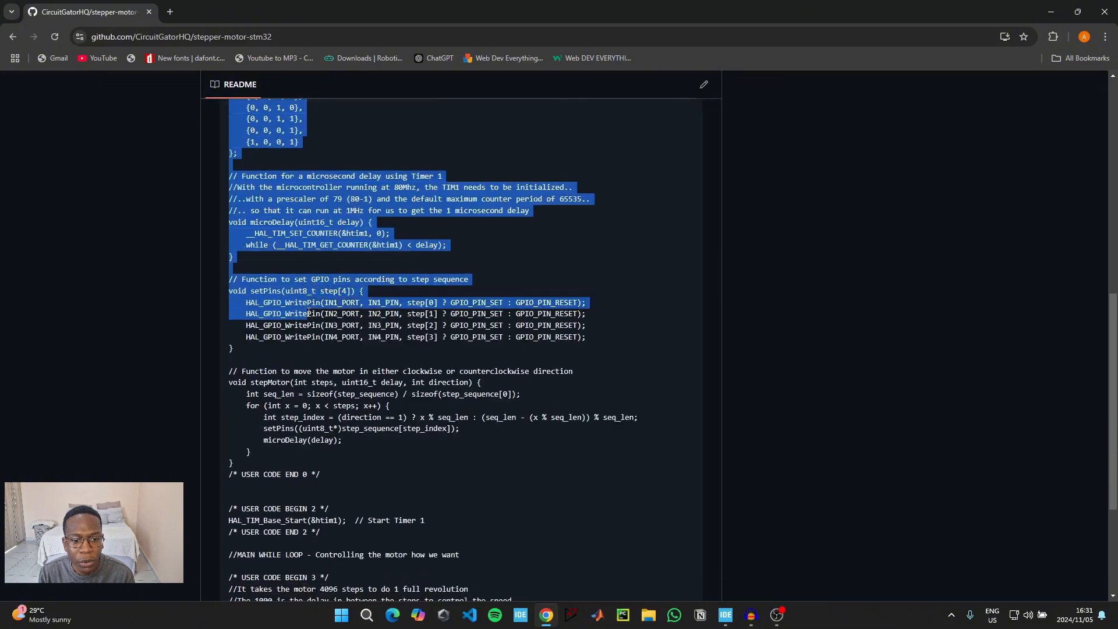
scroll("down", 3)
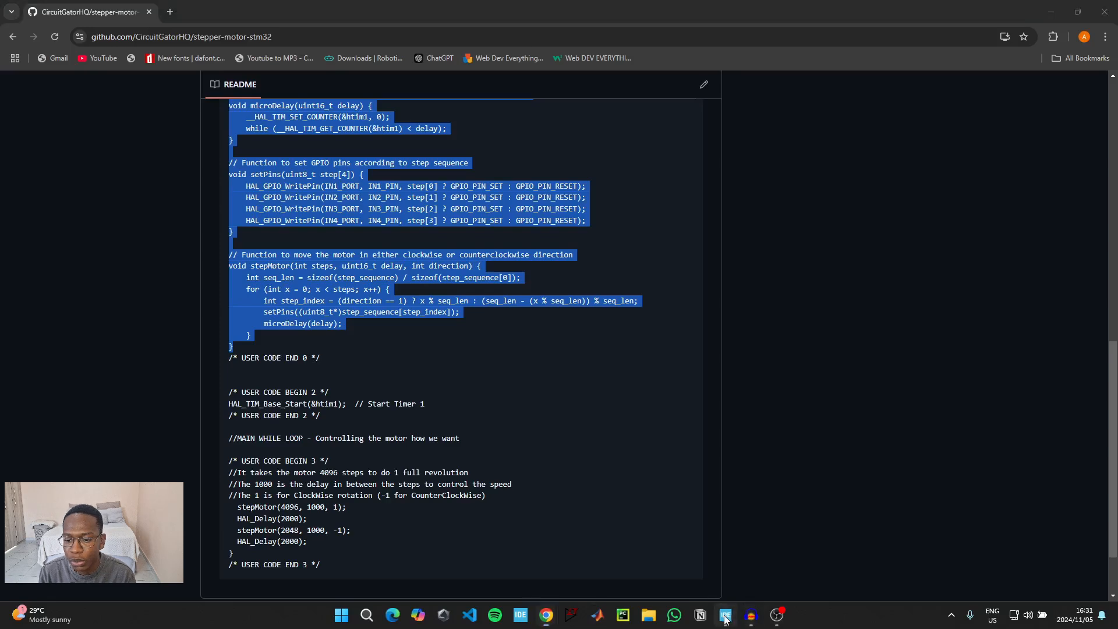
left_click(725, 615)
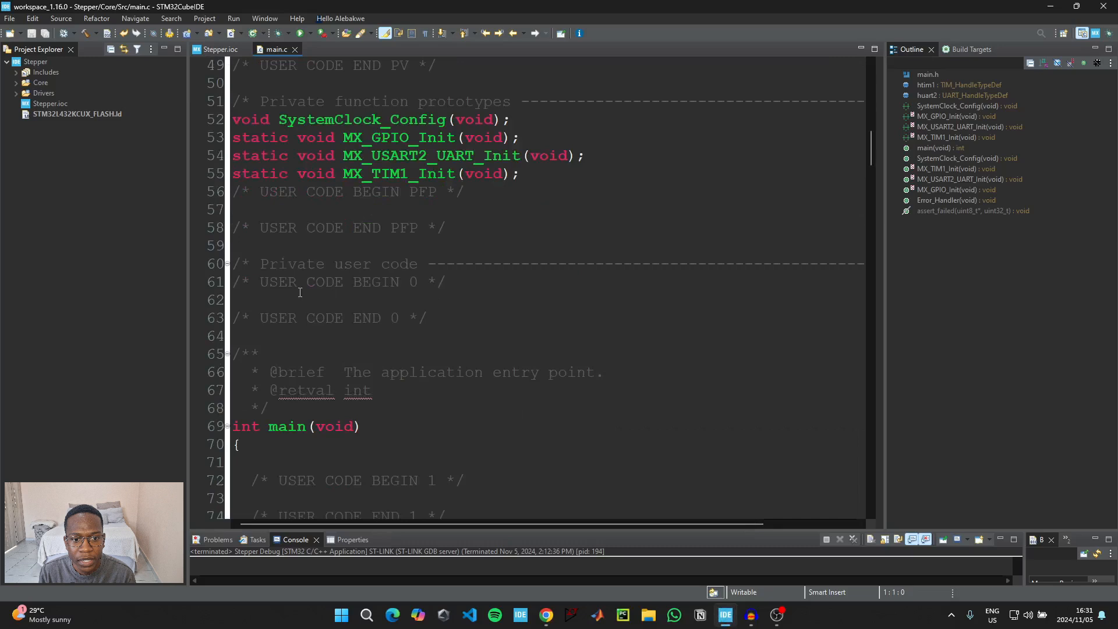
Paste the stepper code between USER CODE BEGIN 0 and END 0, then highlight IN2_PORT.
scroll("down", 3)
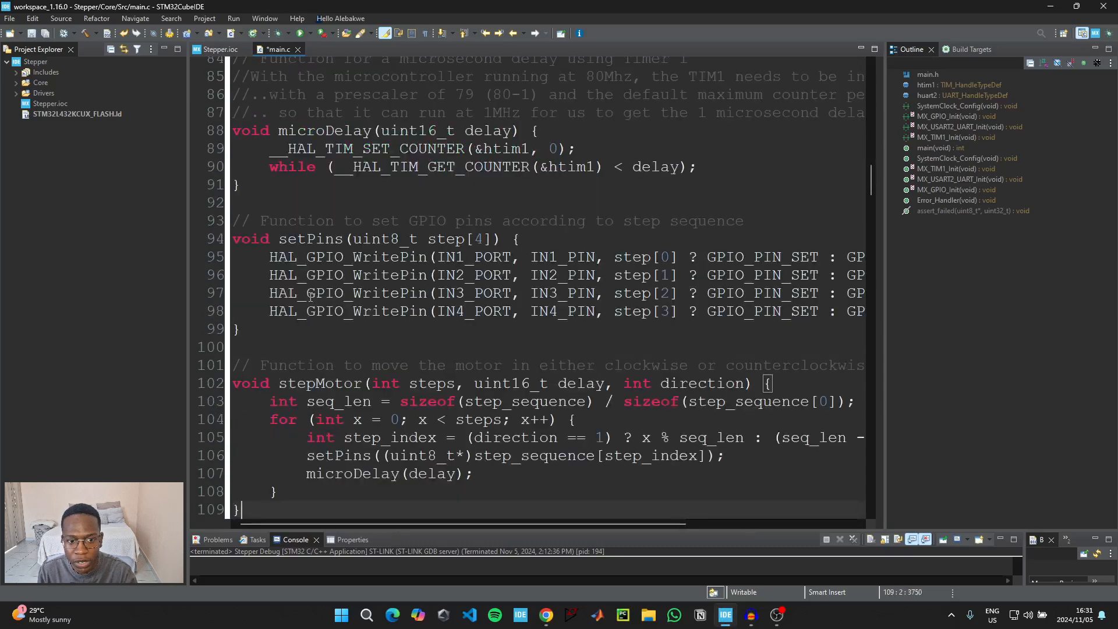
scroll("up", 3)
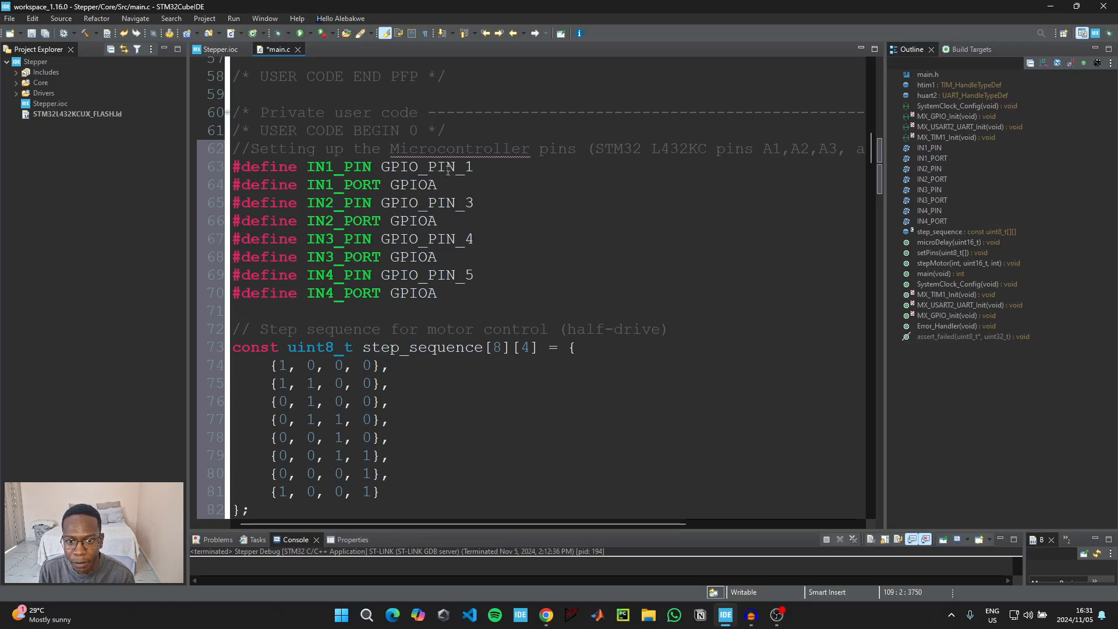
scroll("down", 3)
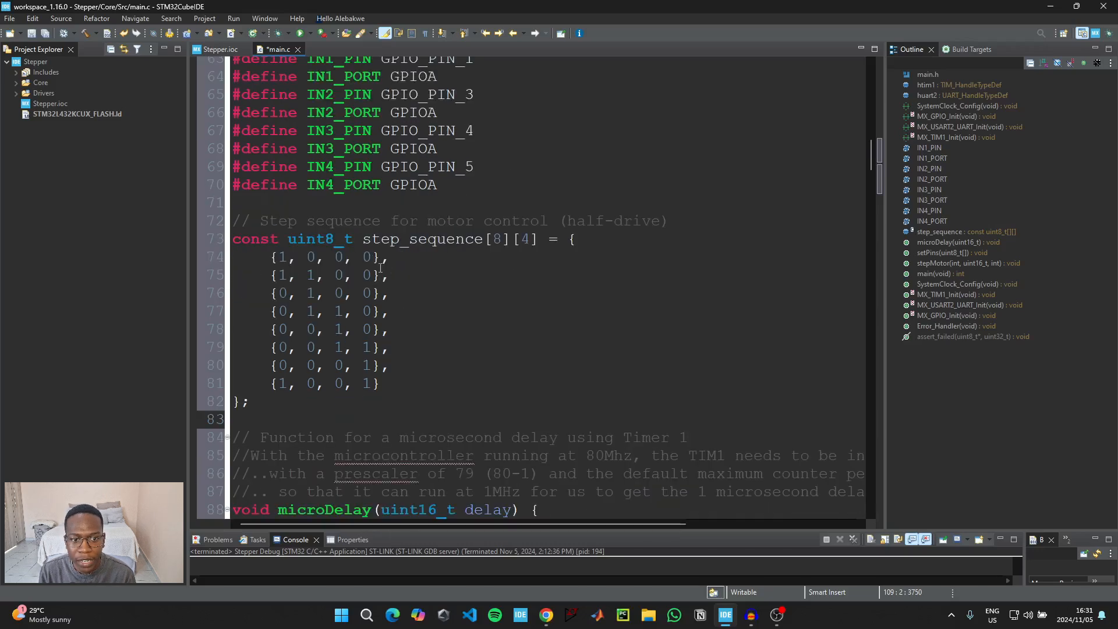
left_click(342, 312)
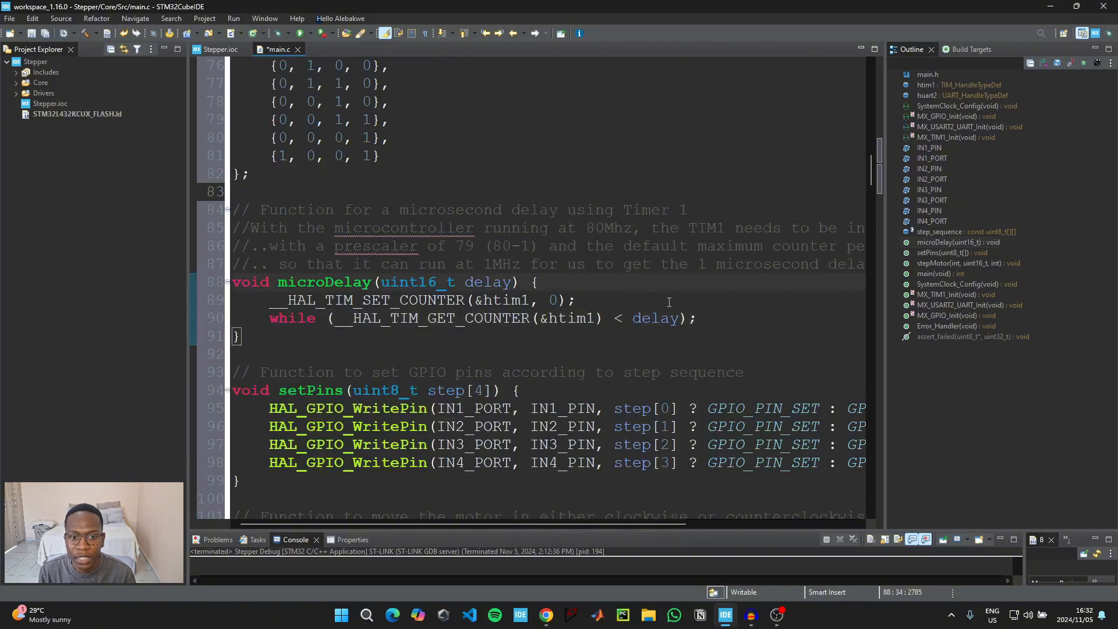
mouse_move(655, 318)
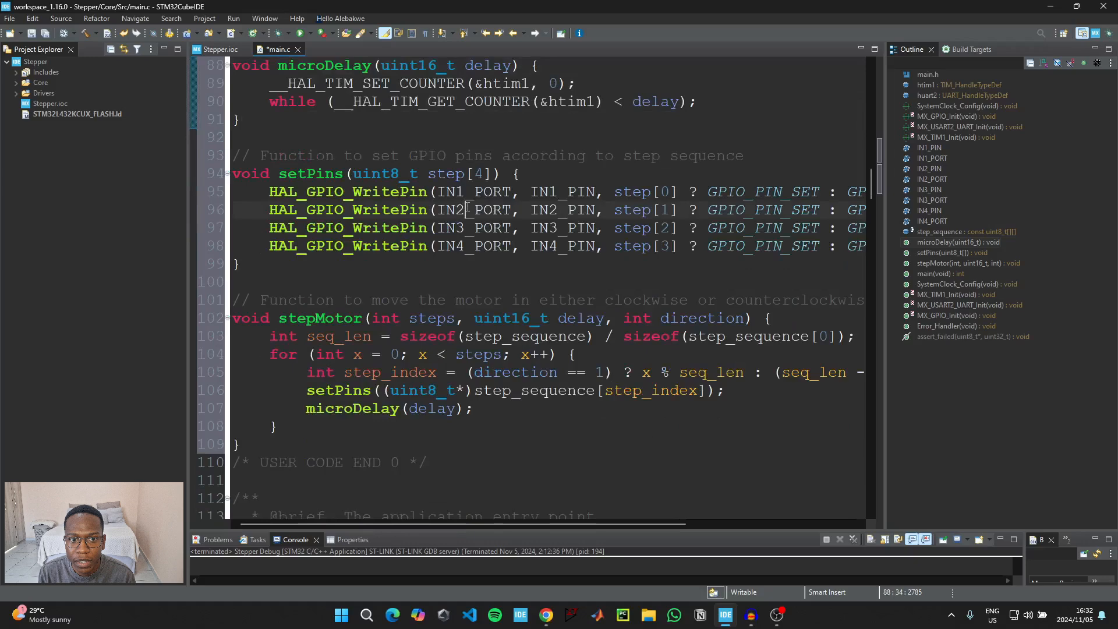
double_click(471, 209)
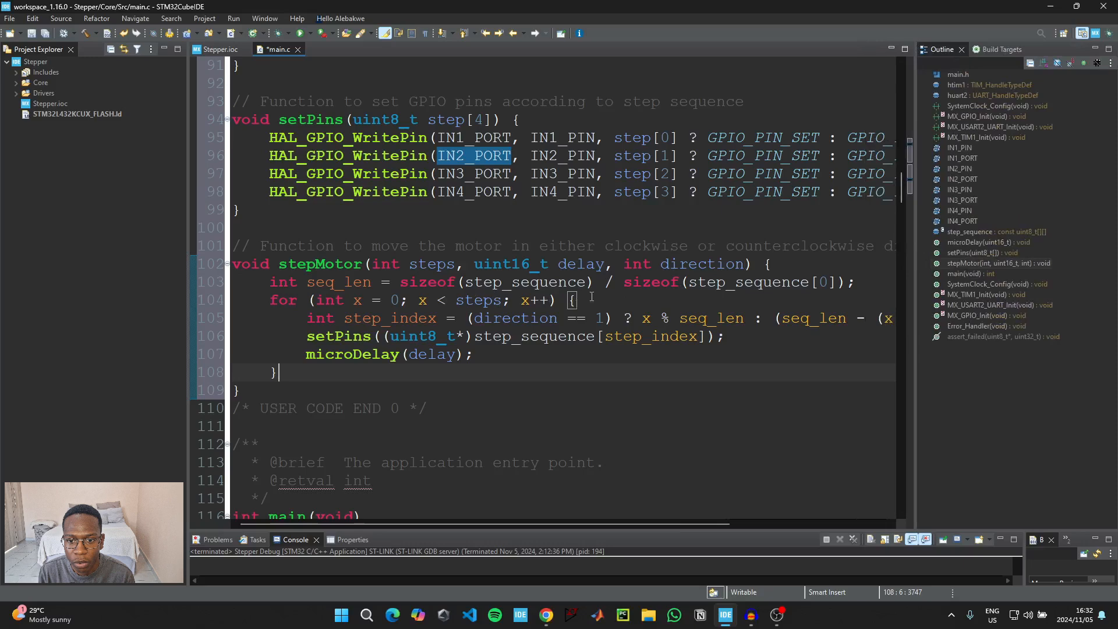
Add 'HAL_TIM_Base_Start(&htim1);' under USER CODE BEGIN 2 and place the cursor in USER CODE 3.
left_click(545, 614)
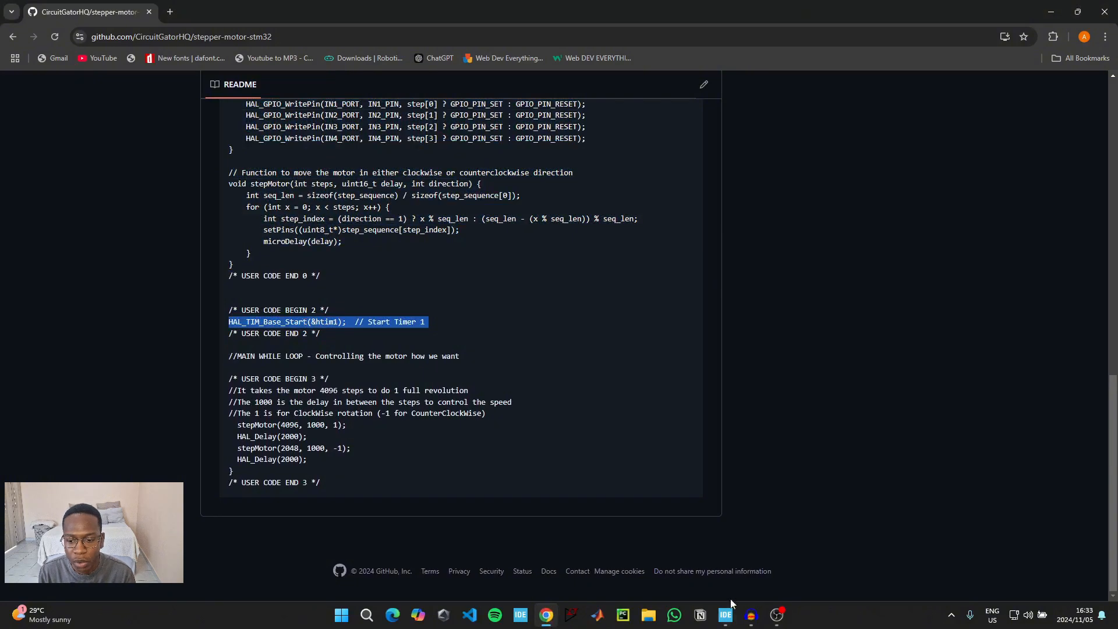
left_click(725, 615)
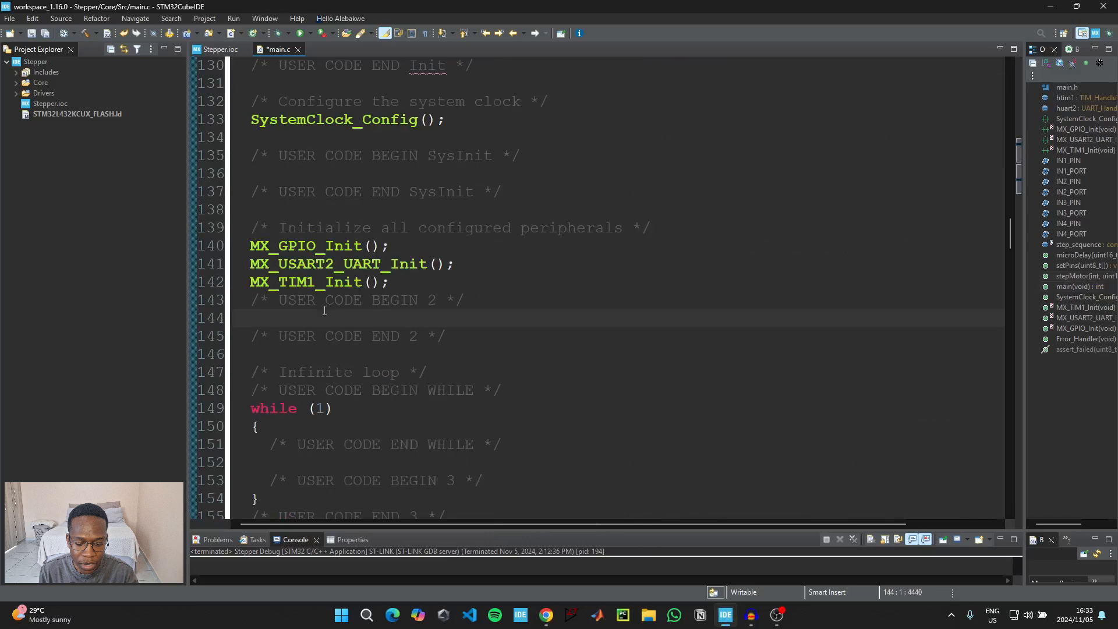
type("HAL_TIM_Base_Start(&htim1);  // Start Timer 1")
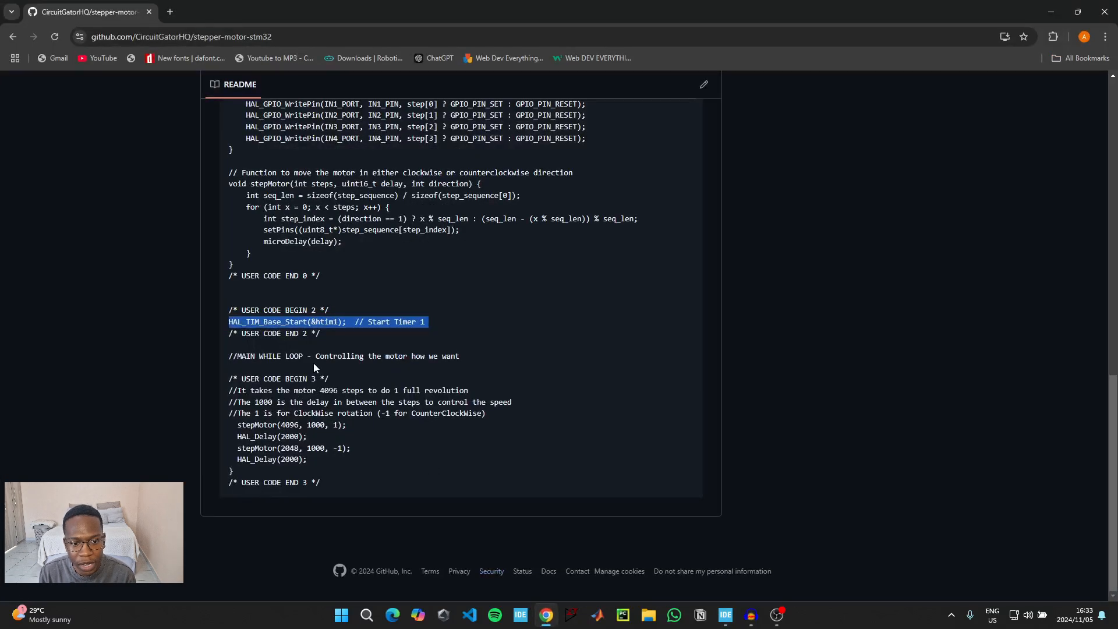
mouse_move(309, 462)
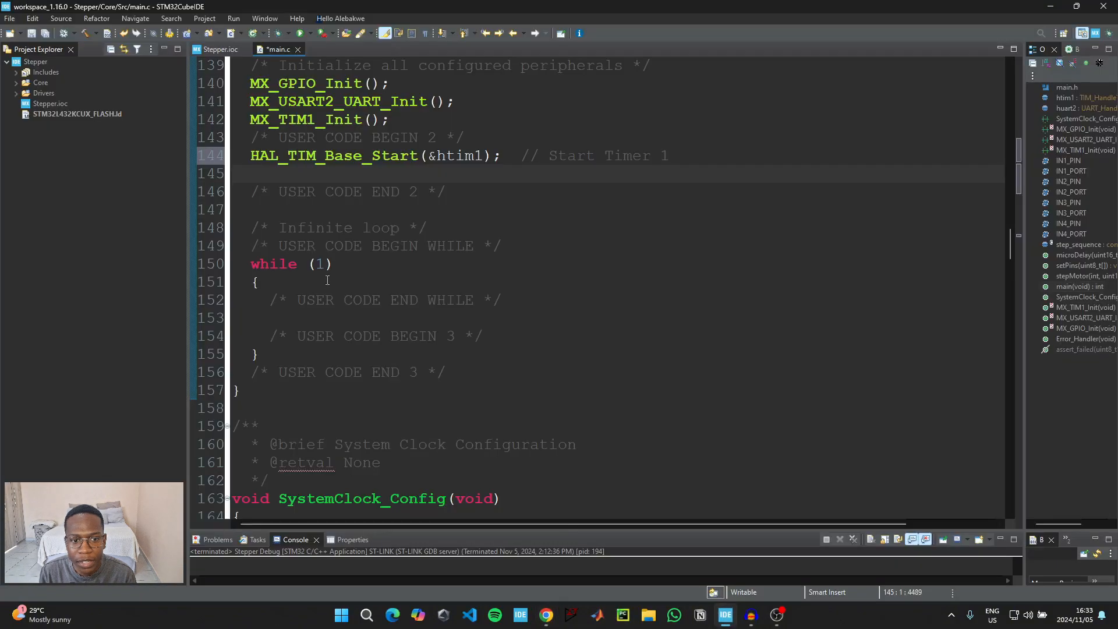
left_click(487, 336)
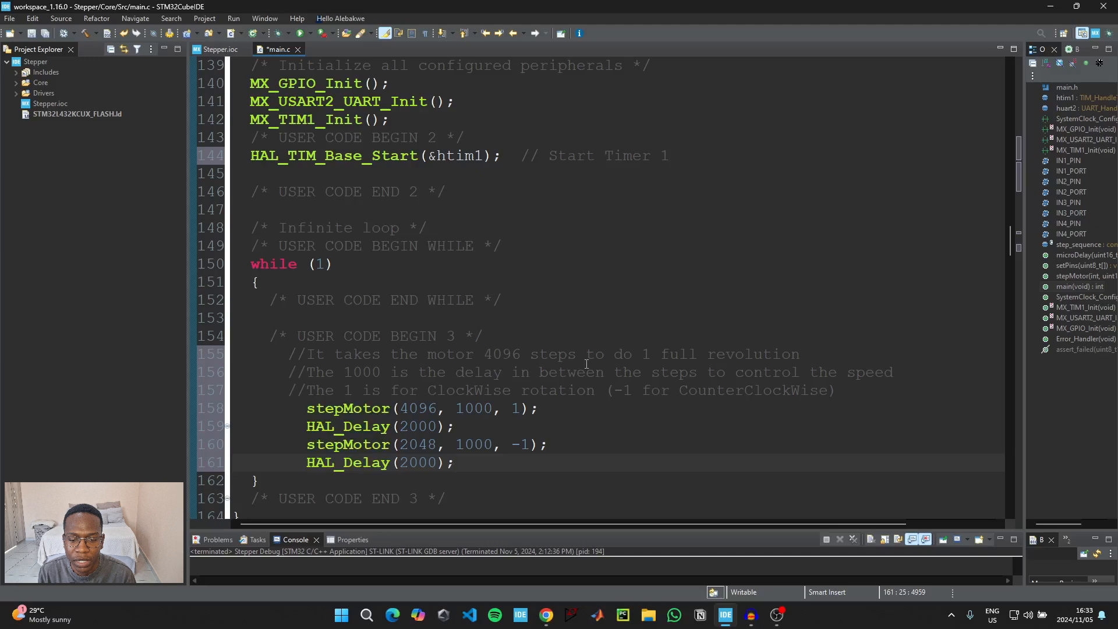
scroll("down", 3)
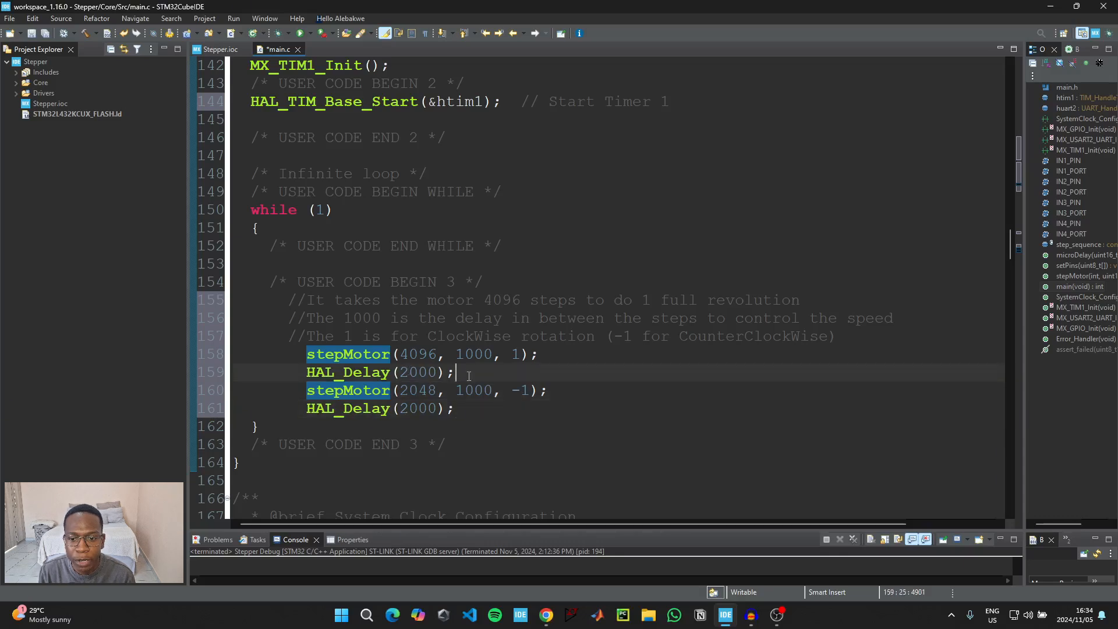
left_click(417, 355)
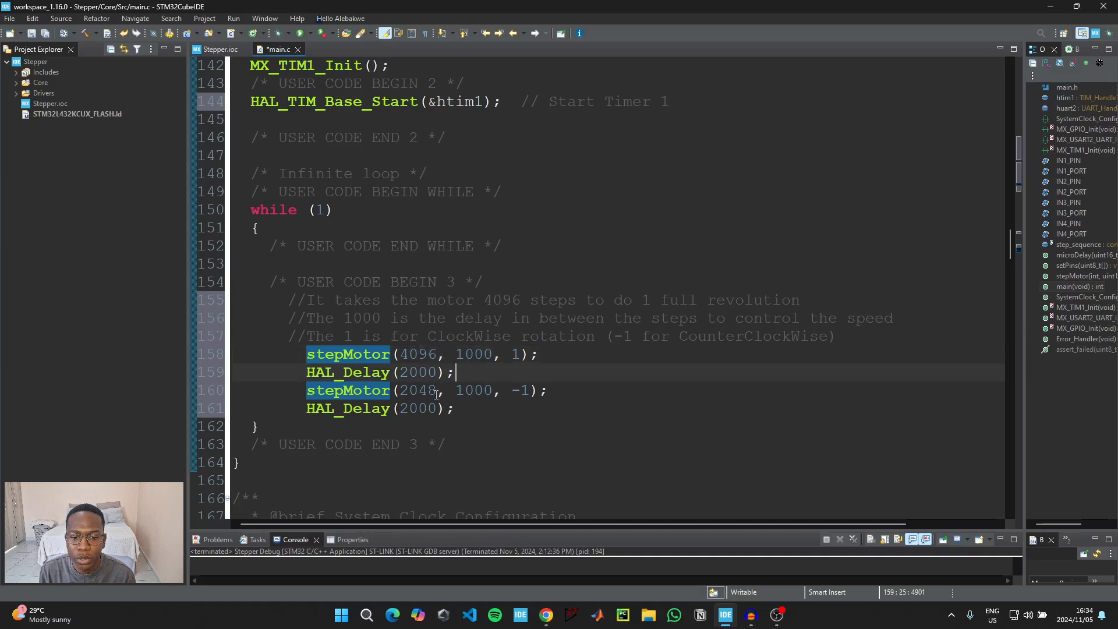
left_click(436, 390)
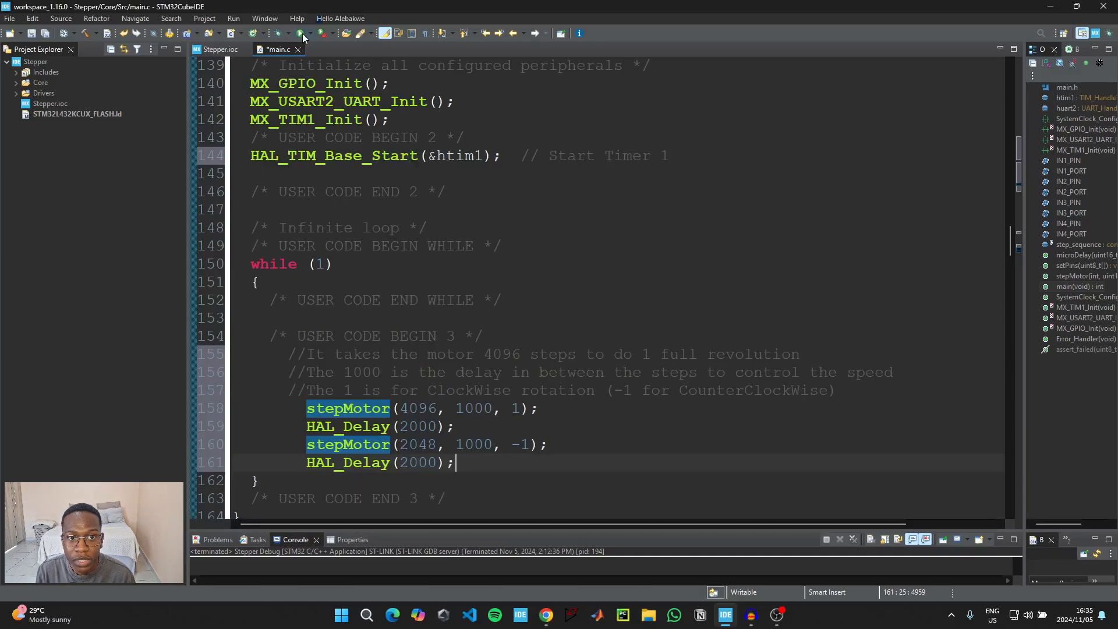
Run Stepper and accept the Stepper Debug launch configuration to flash the board.
left_click(302, 34)
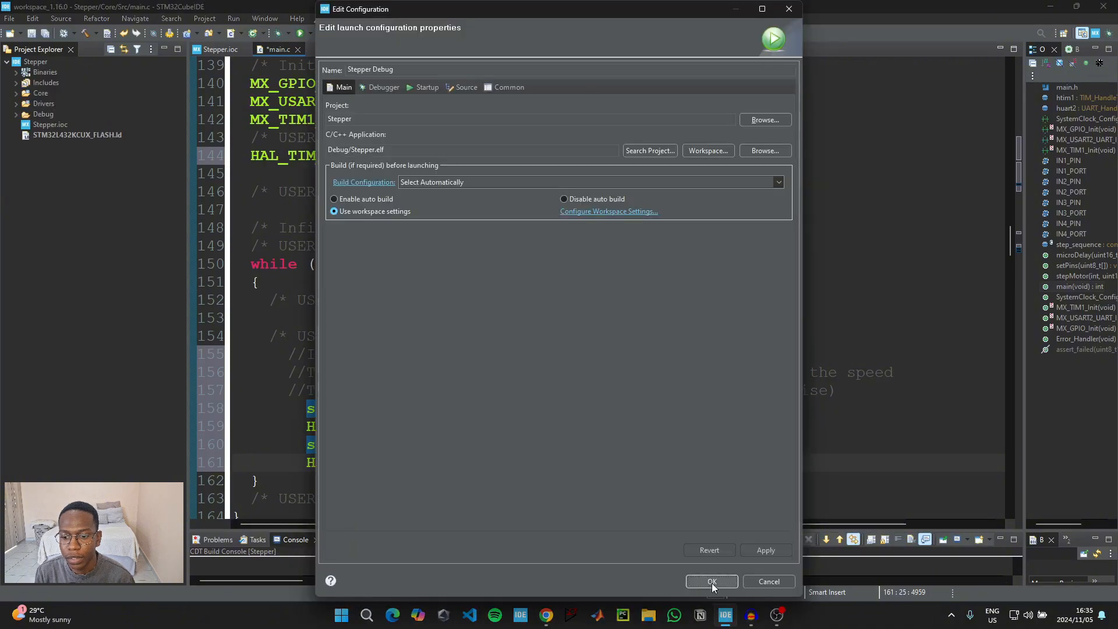
left_click(711, 581)
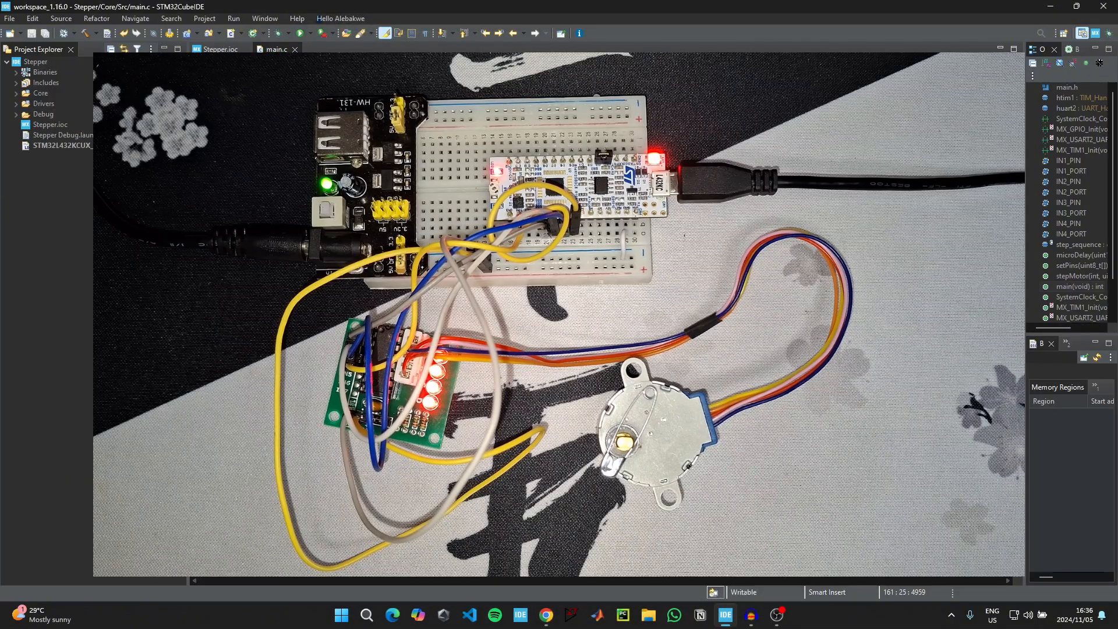